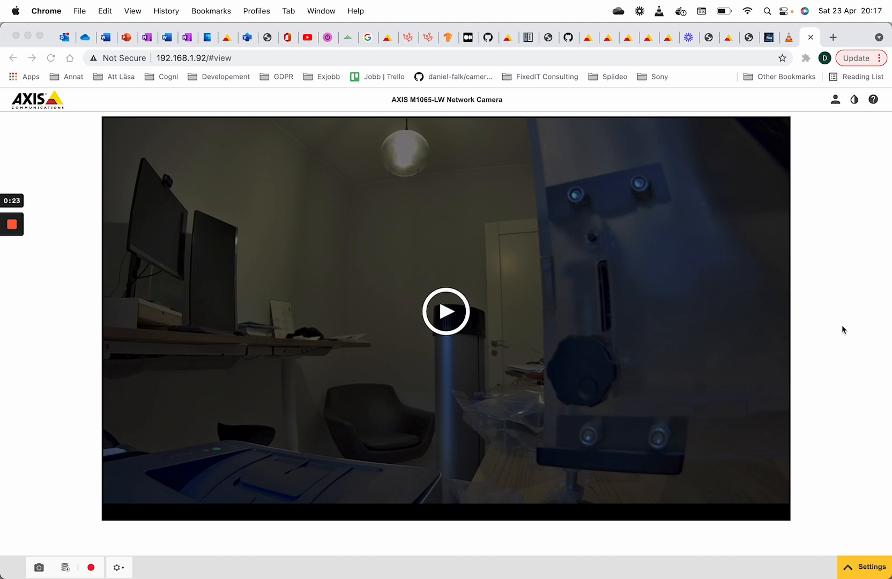
- Reach the camera's Settings and switch to the System section with TCP/IP and network options
{"action": "left_click", "coordinate": [193, 58]}
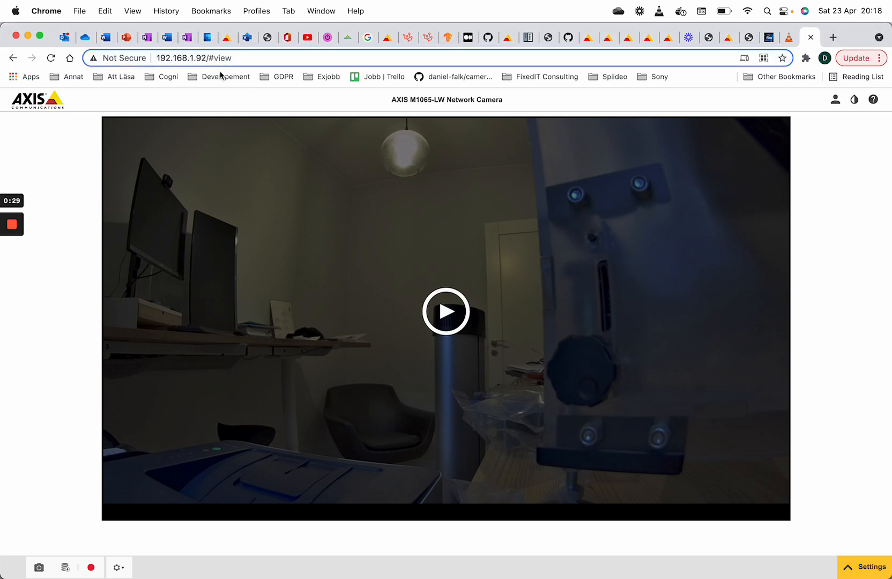
{"action": "mouse_move", "coordinate": [581, 279]}
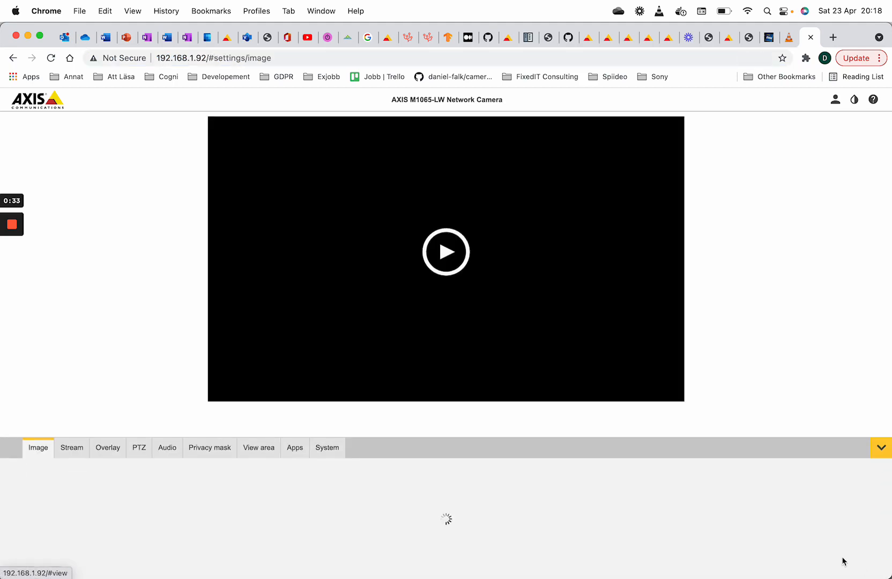
{"action": "left_click", "coordinate": [327, 447]}
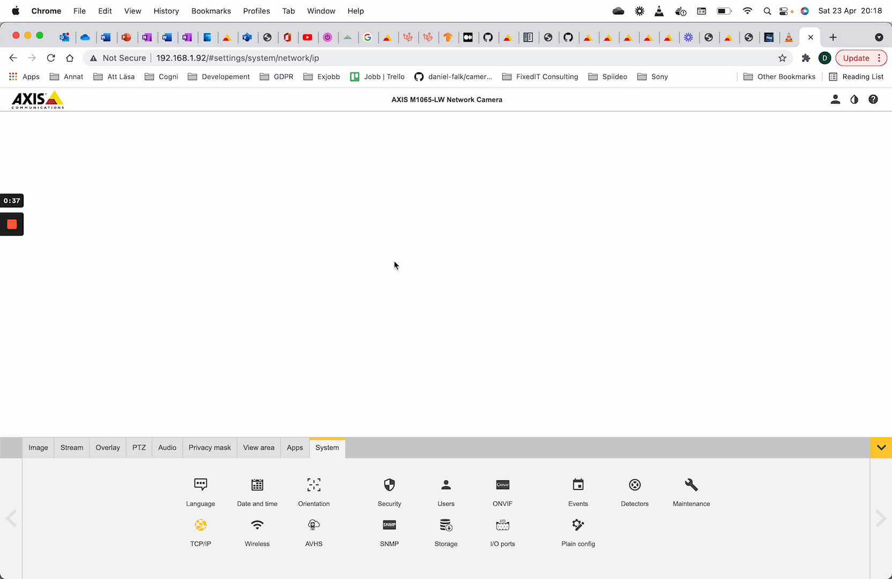
{"action": "mouse_move", "coordinate": [399, 279]}
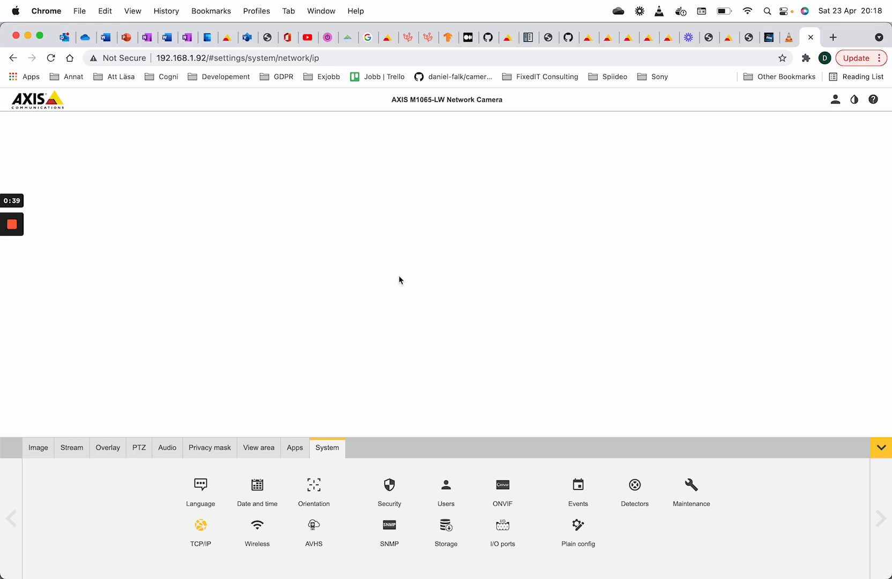
- On the TCP/IP page, enable Use filters for the Deny 192.168.1.89 rule and save, confirming the lockout warning
{"action": "left_click", "coordinate": [200, 524]}
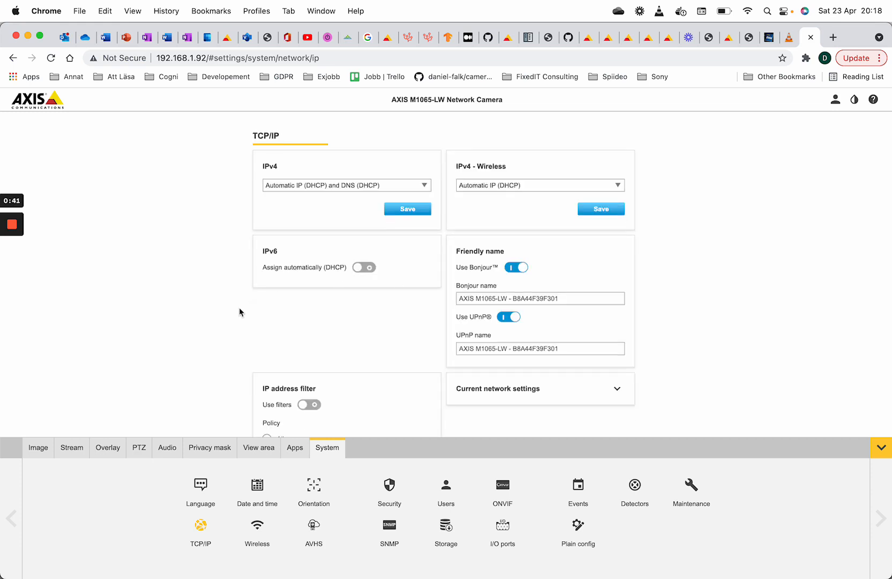
{"action": "scroll", "scroll_direction": "down", "scroll_amount": 3}
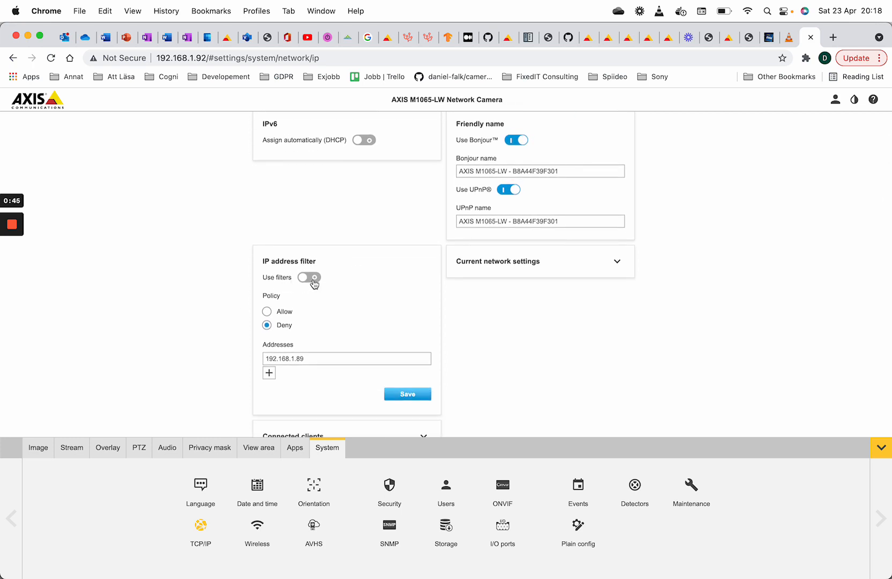
{"action": "left_click", "coordinate": [309, 278]}
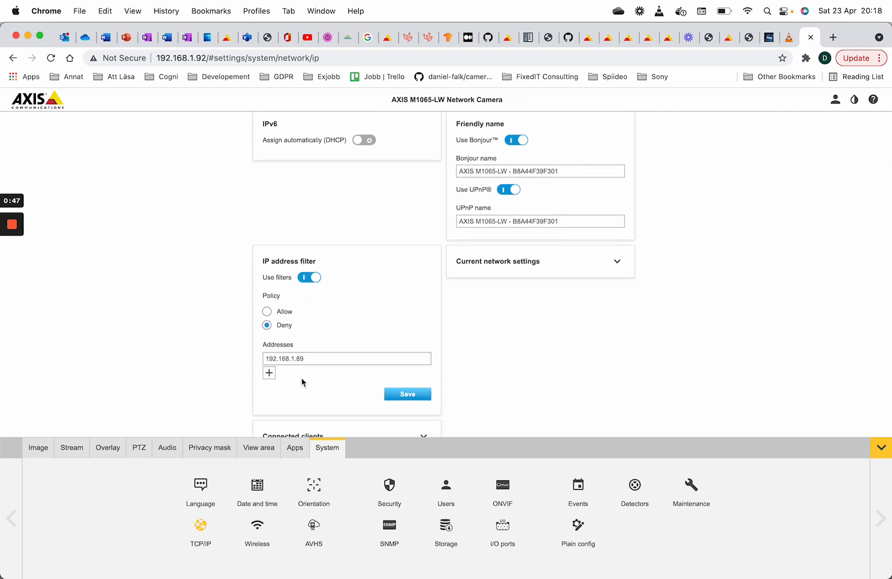
{"action": "left_click", "coordinate": [407, 394]}
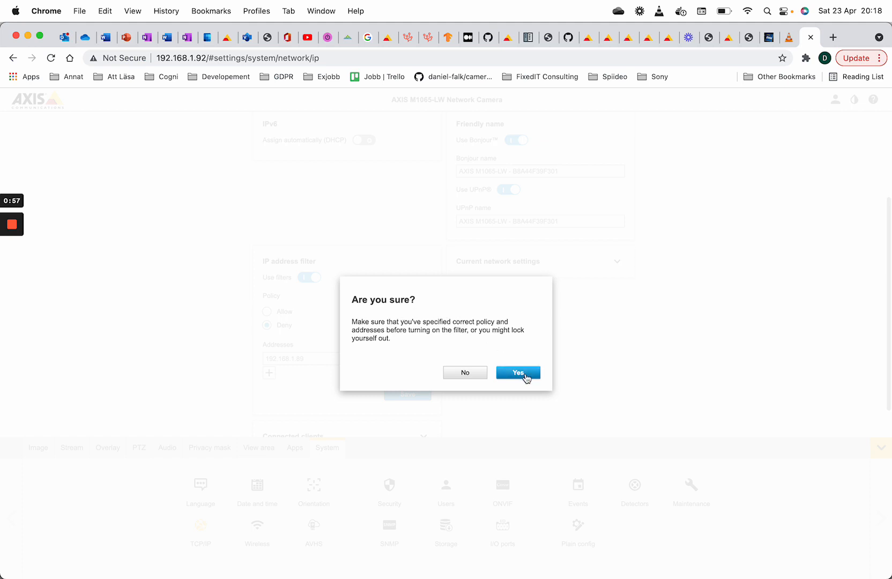
{"action": "left_click", "coordinate": [517, 372]}
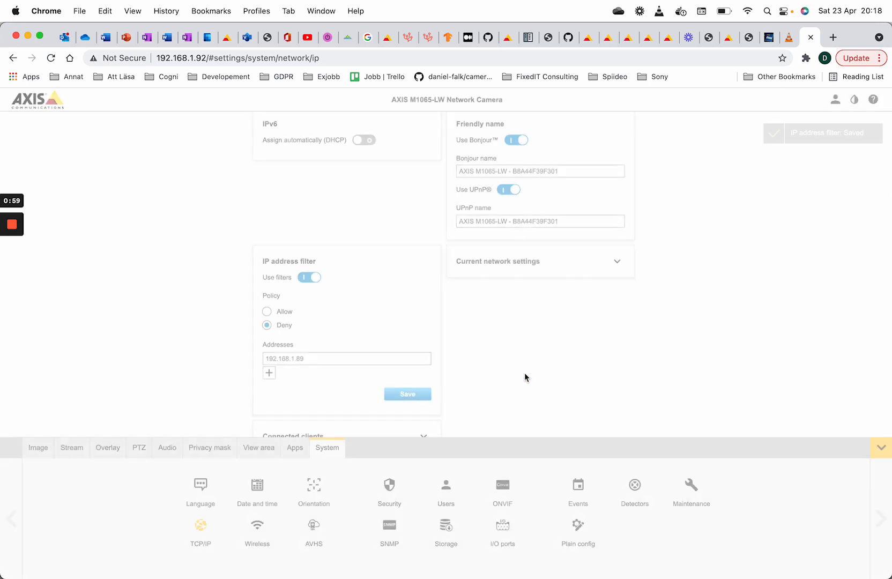
{"action": "left_click", "coordinate": [407, 394]}
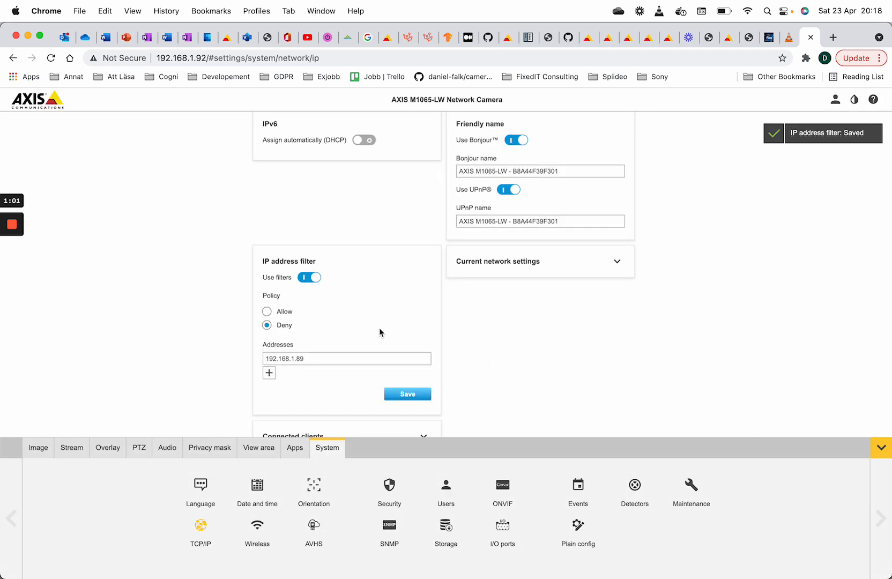
{"action": "mouse_move", "coordinate": [363, 307]}
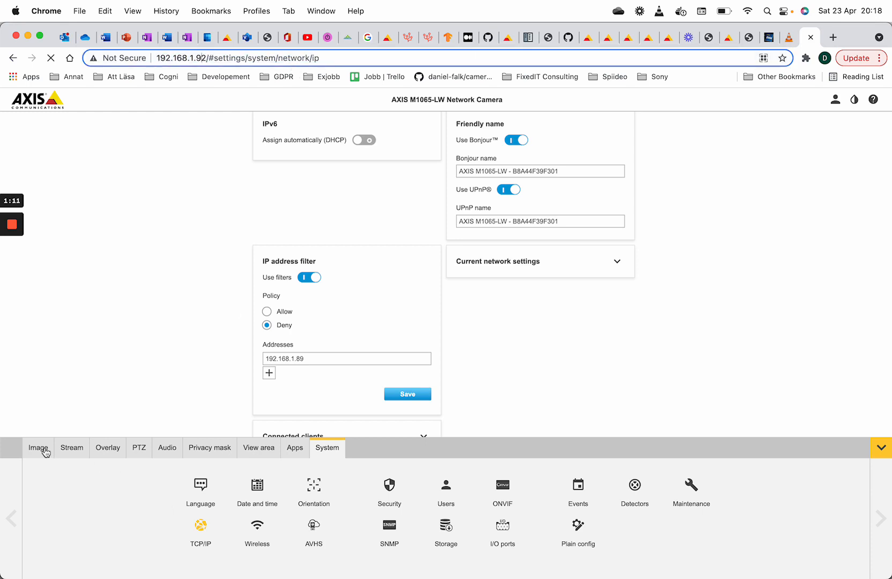
- Return to the Image settings page where the live view keeps loading
{"action": "left_click", "coordinate": [38, 447]}
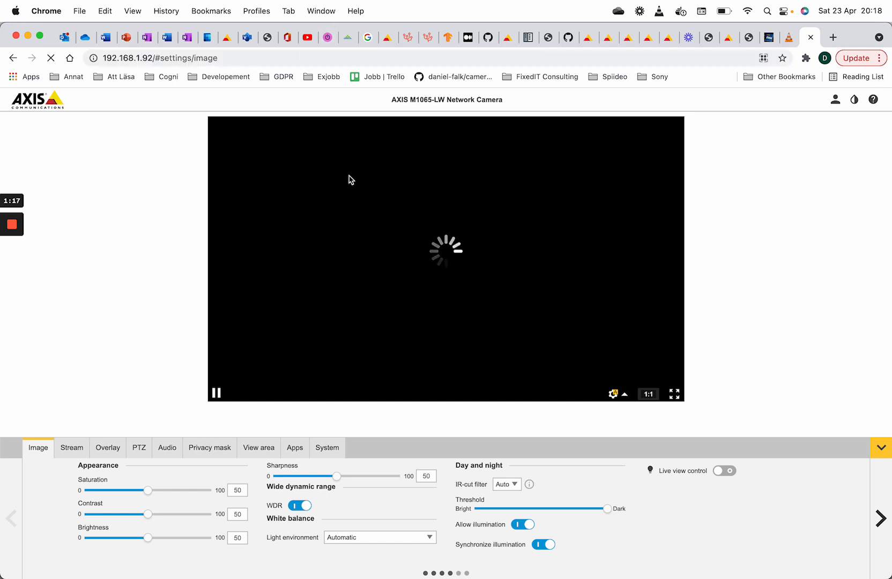
{"action": "mouse_move", "coordinate": [856, 225]}
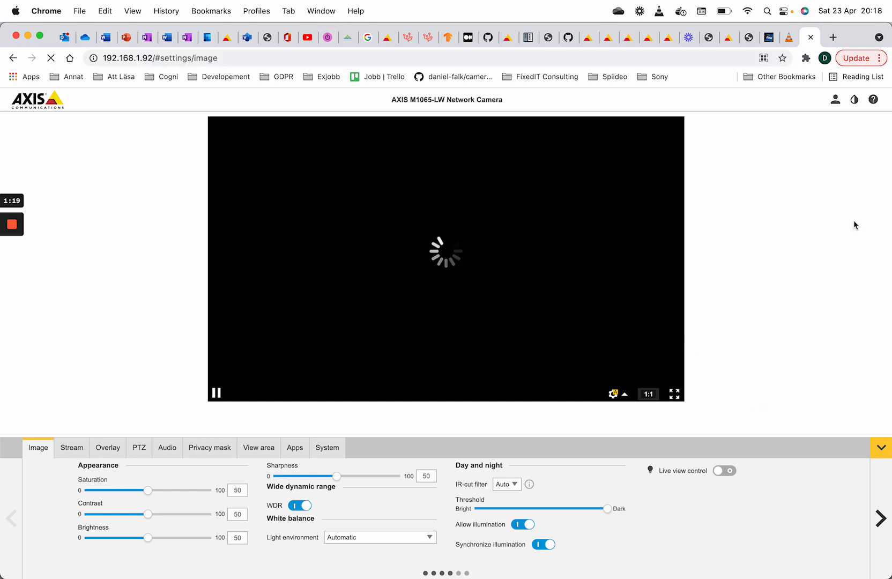
{"action": "mouse_move", "coordinate": [680, 154]}
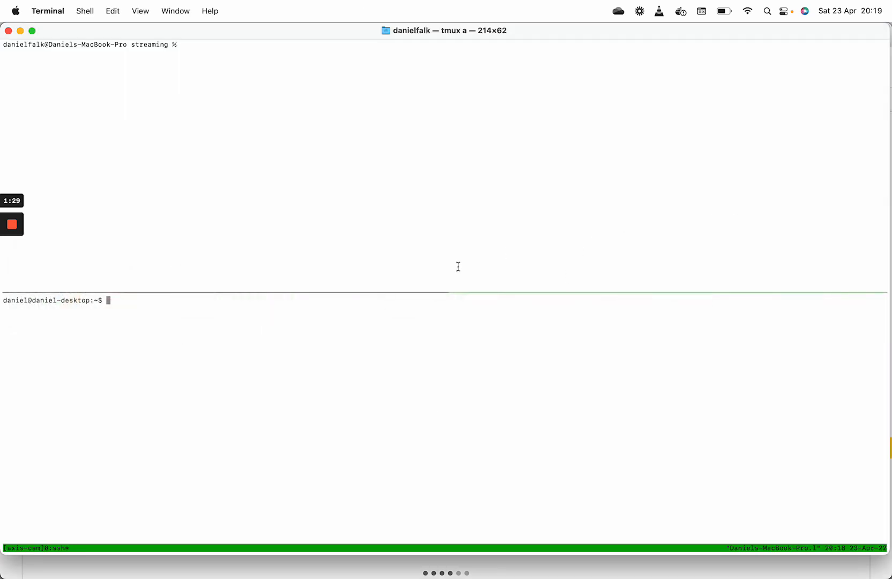
{"action": "mouse_move", "coordinate": [458, 317]}
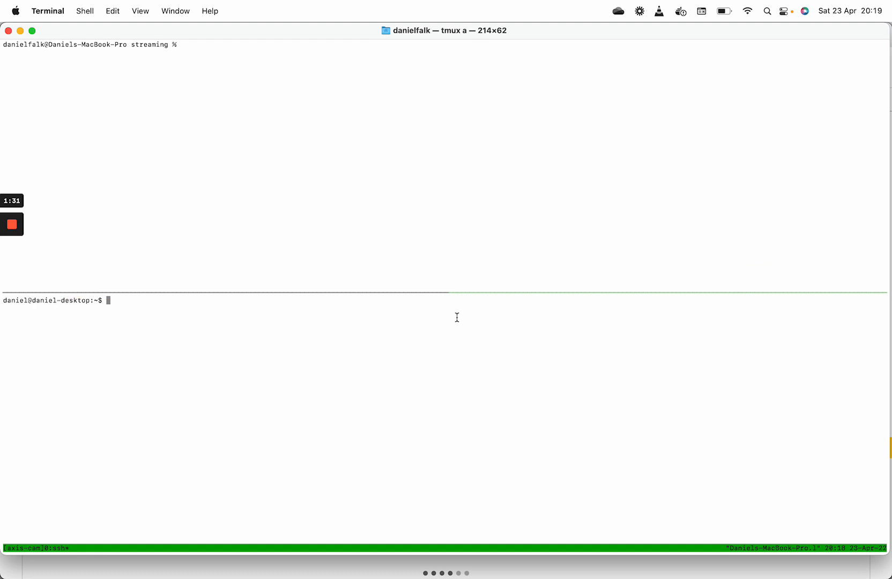
{"action": "type", "text": "clear"}
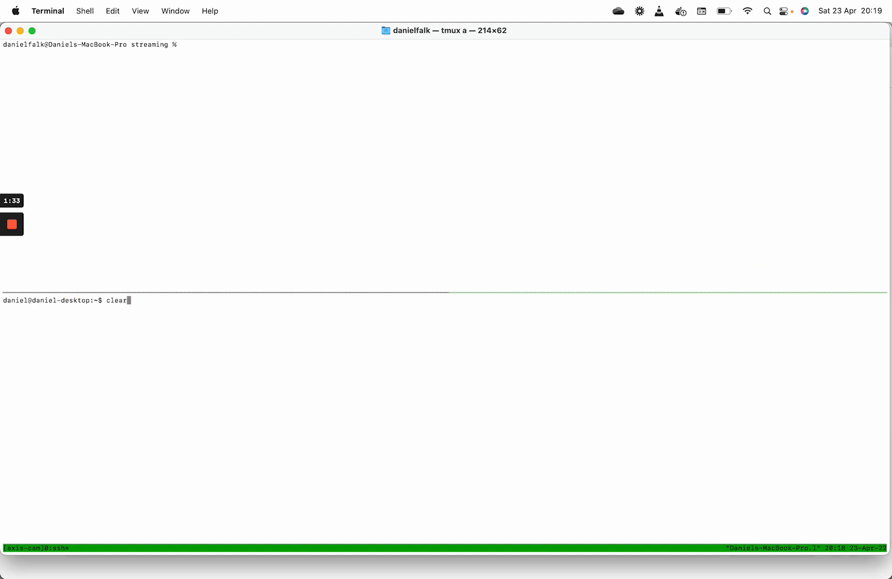
{"action": "key", "text": "ctrl+r"}
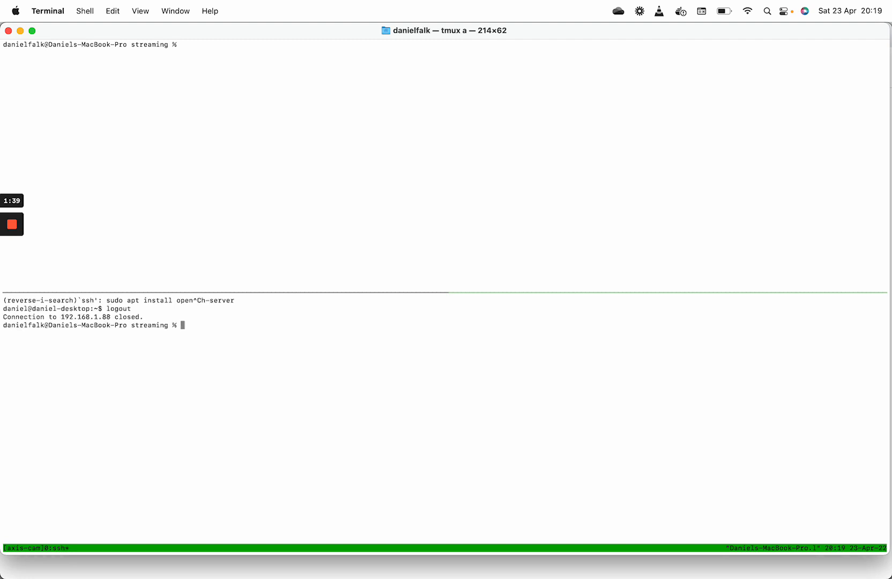
{"action": "type", "text": "ssh -L 8080:192.168.1.92:80 daniel@192.168.1.88"}
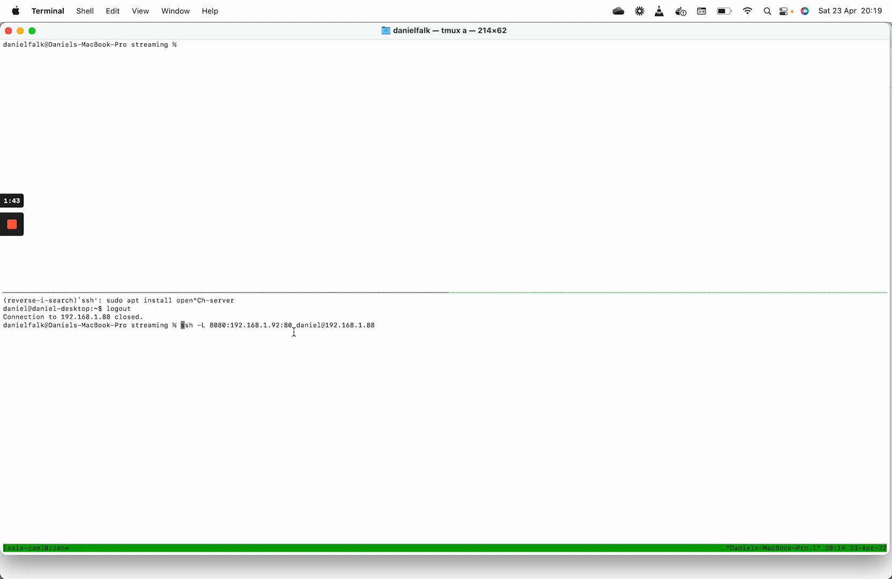
{"action": "double_click", "coordinate": [350, 325]}
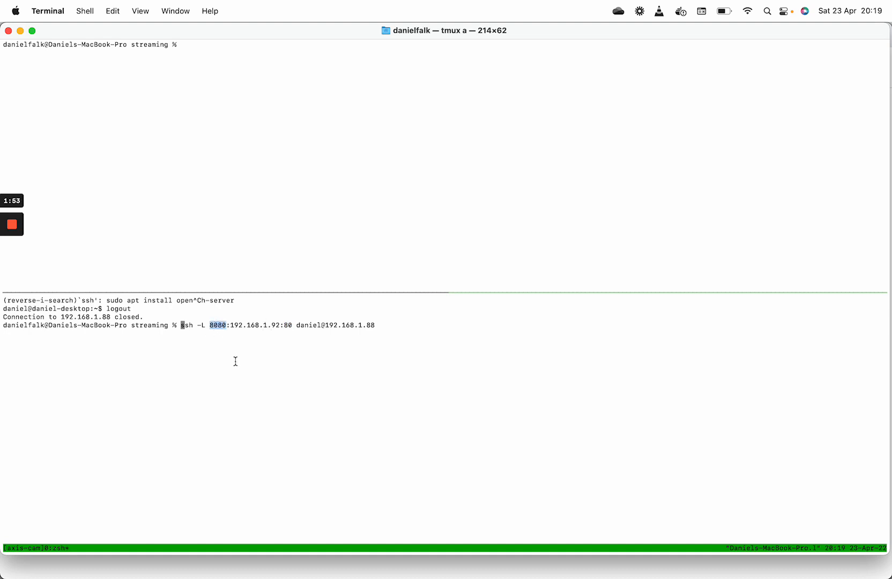
{"action": "mouse_move", "coordinate": [254, 362]}
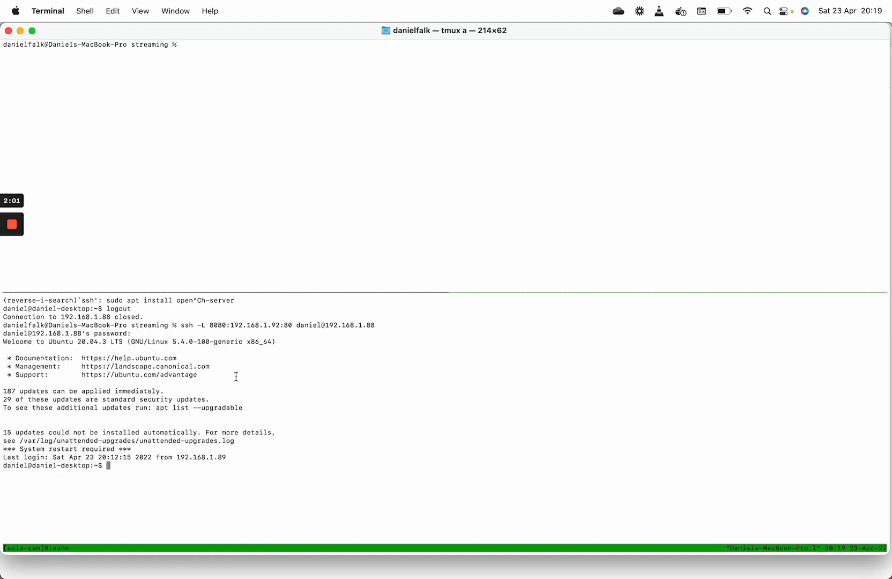
{"action": "mouse_move", "coordinate": [263, 458]}
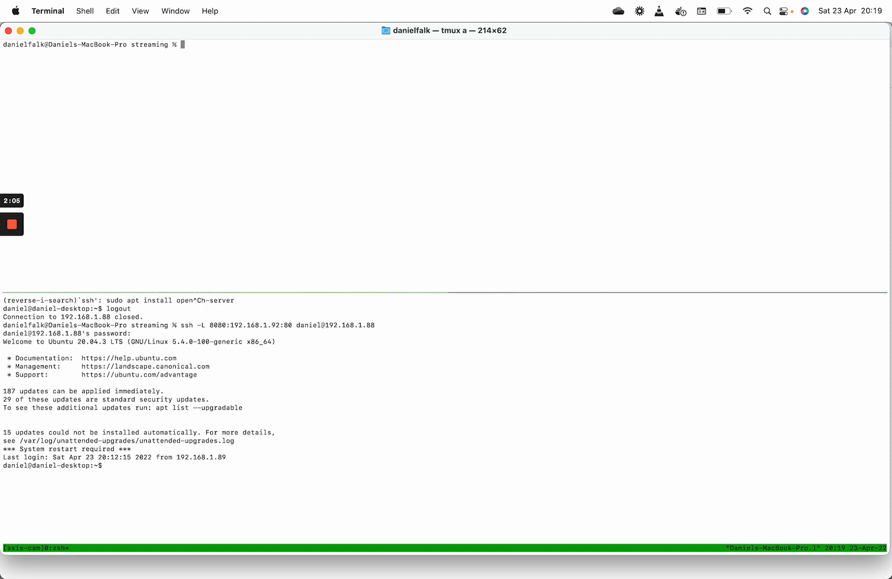
- List the streaming folder with ls, showing README.md, http_proxy.py and streaming-server-bash, then begin vim
{"action": "type", "text": "ls-MacBook-Pro streaming % ls"}
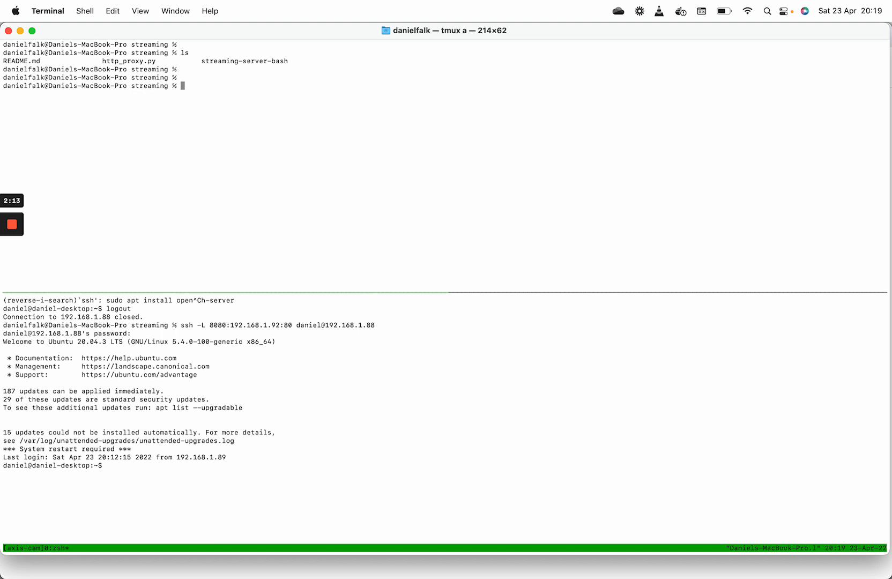
{"action": "type", "text": "vim"}
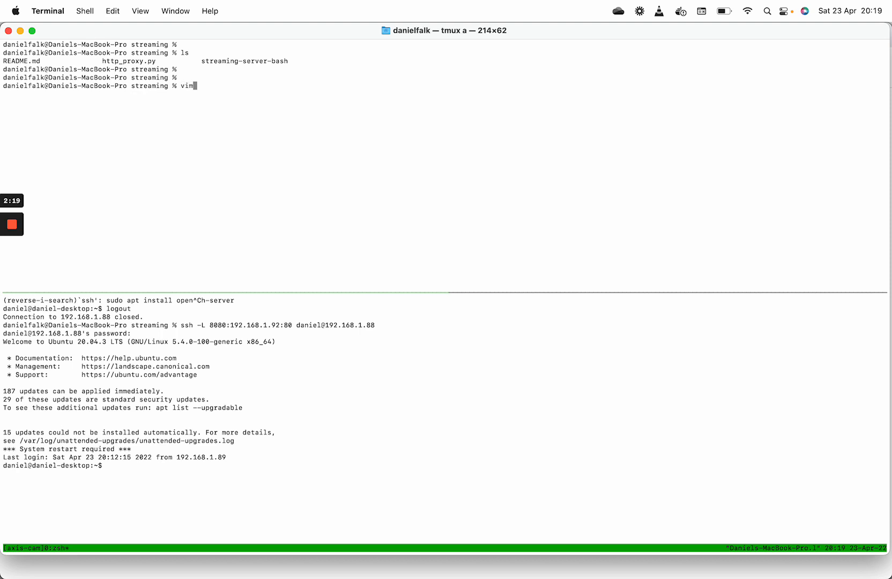
- View http_proxy.py in vim, checking it listens on 8081 and forwards to 127.0.0.1:8080
{"action": "type", "text": "http_proxy.py"}
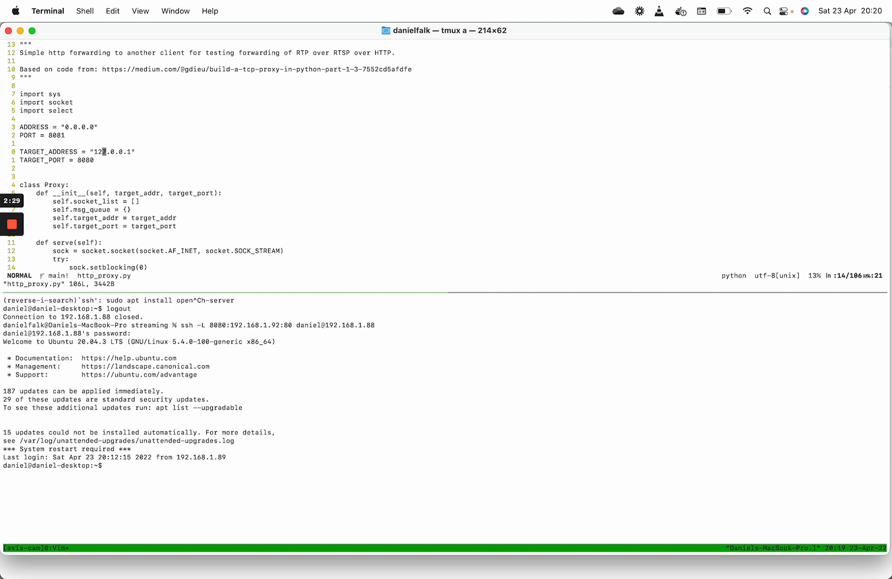
{"action": "key", "text": "j"}
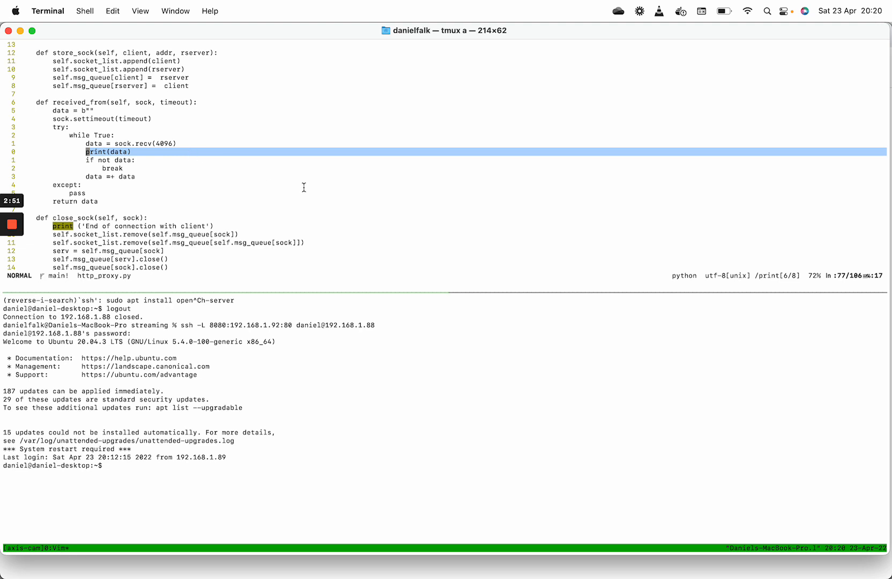
{"action": "mouse_move", "coordinate": [318, 193]}
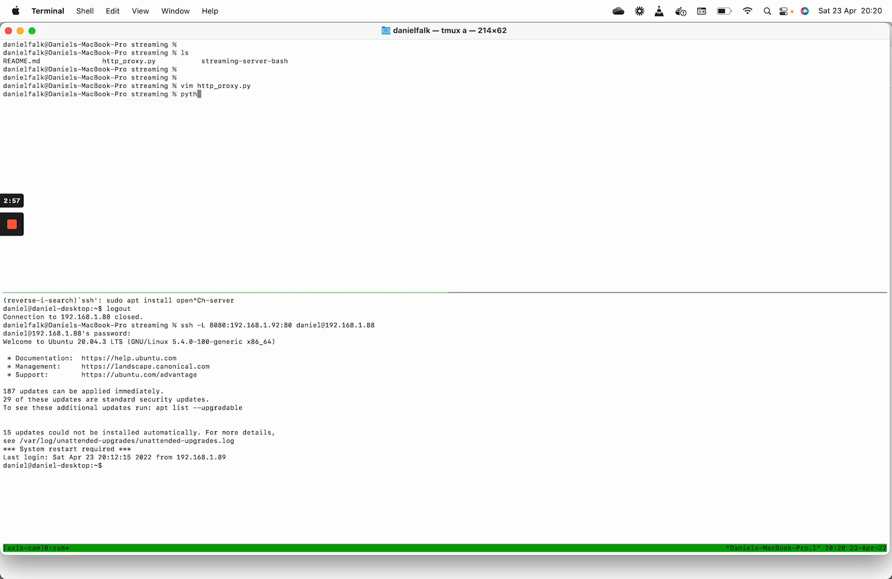
{"action": "type", "text": "on http_proxy.py"}
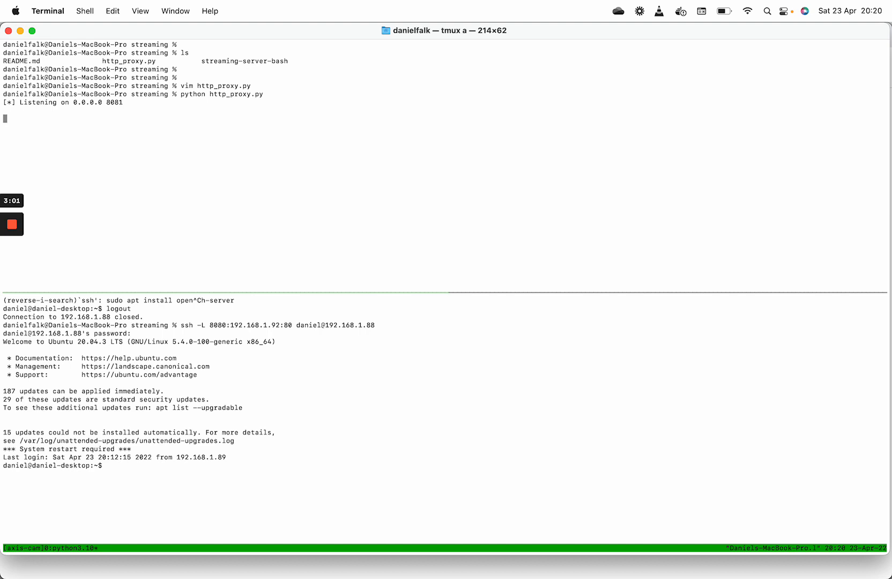
{"action": "double_click", "coordinate": [114, 102]}
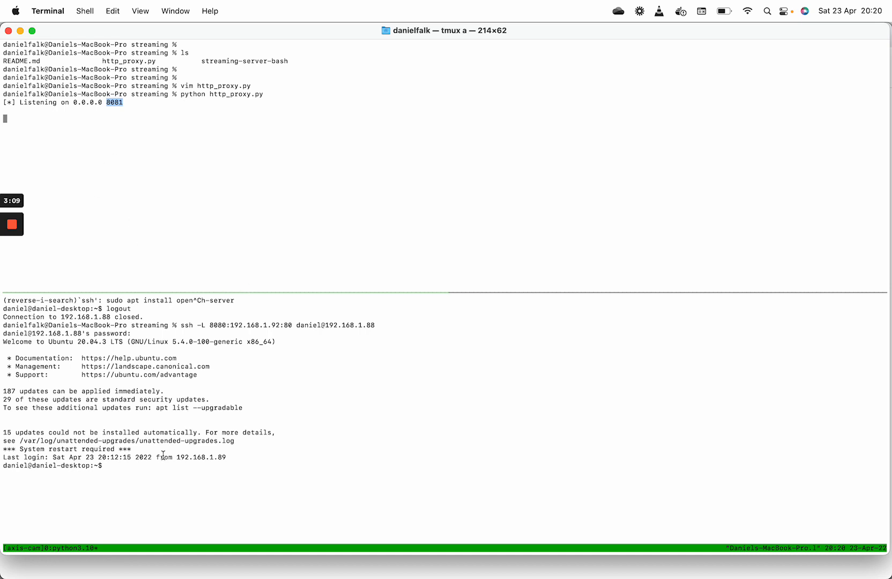
{"action": "mouse_move", "coordinate": [225, 466]}
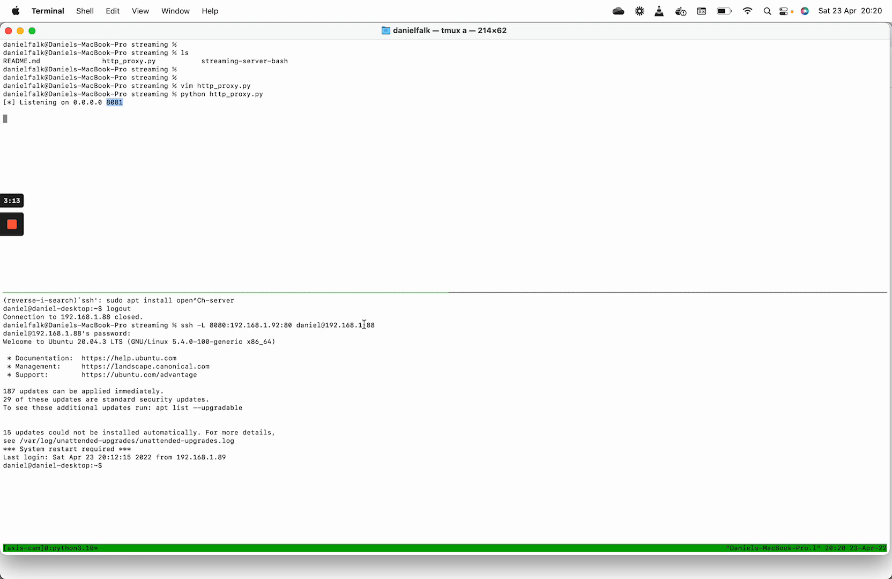
{"action": "double_click", "coordinate": [352, 325]}
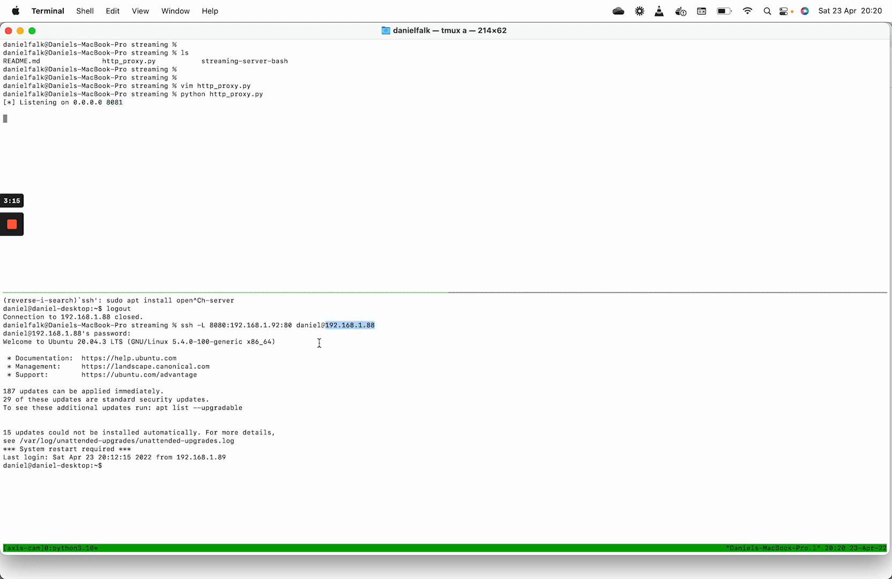
{"action": "mouse_move", "coordinate": [346, 328]}
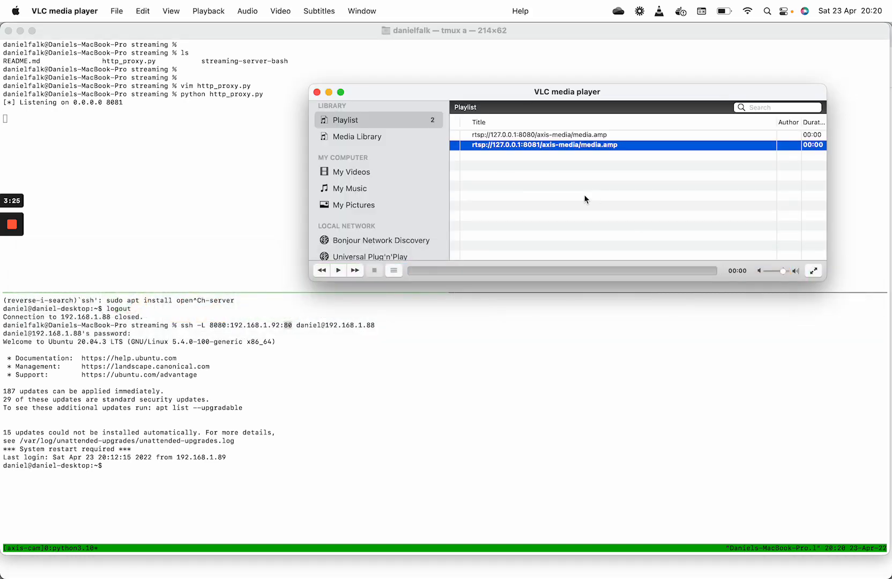
{"action": "mouse_move", "coordinate": [566, 154]}
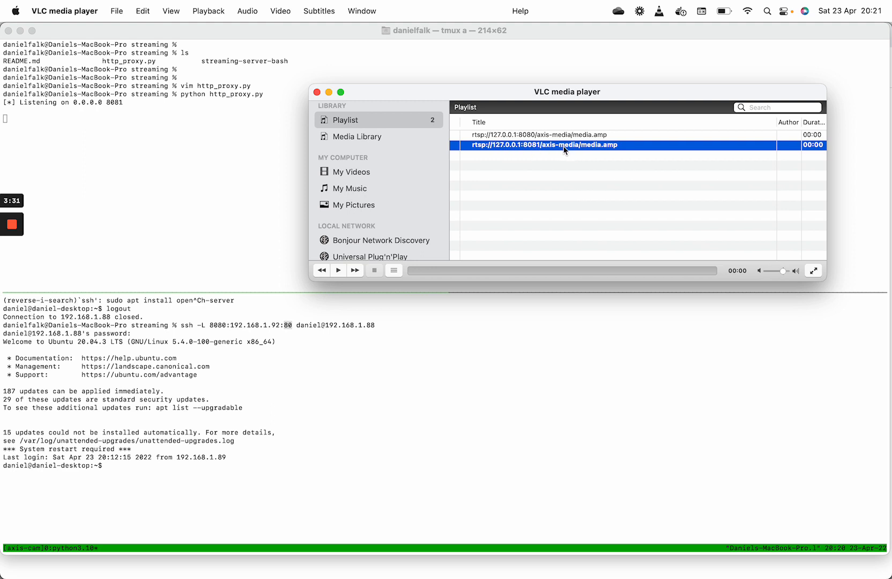
{"action": "mouse_move", "coordinate": [543, 156]}
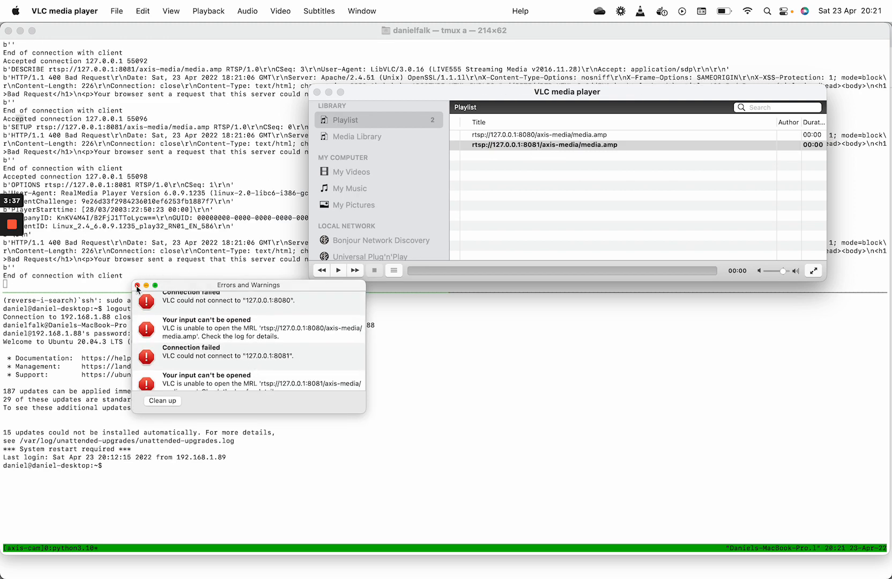
{"action": "mouse_move", "coordinate": [297, 366]}
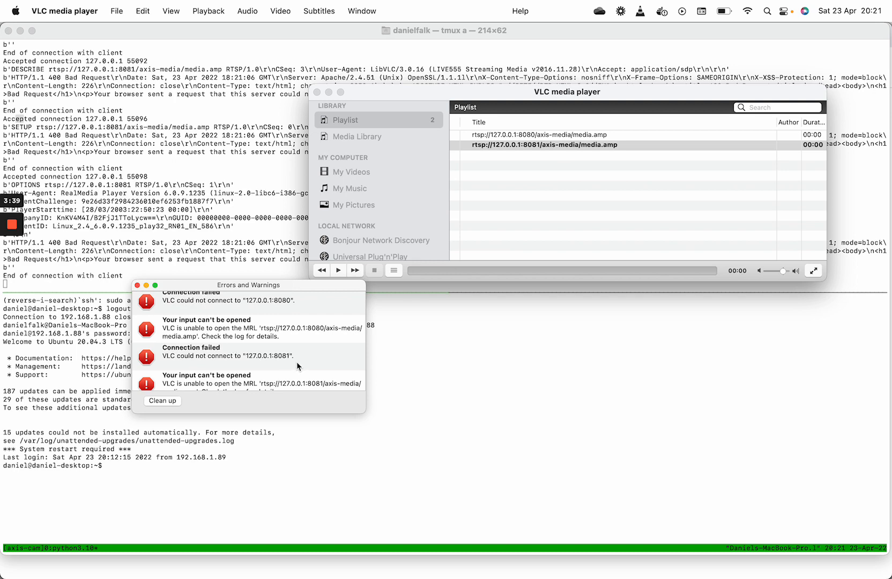
{"action": "mouse_move", "coordinate": [162, 309]}
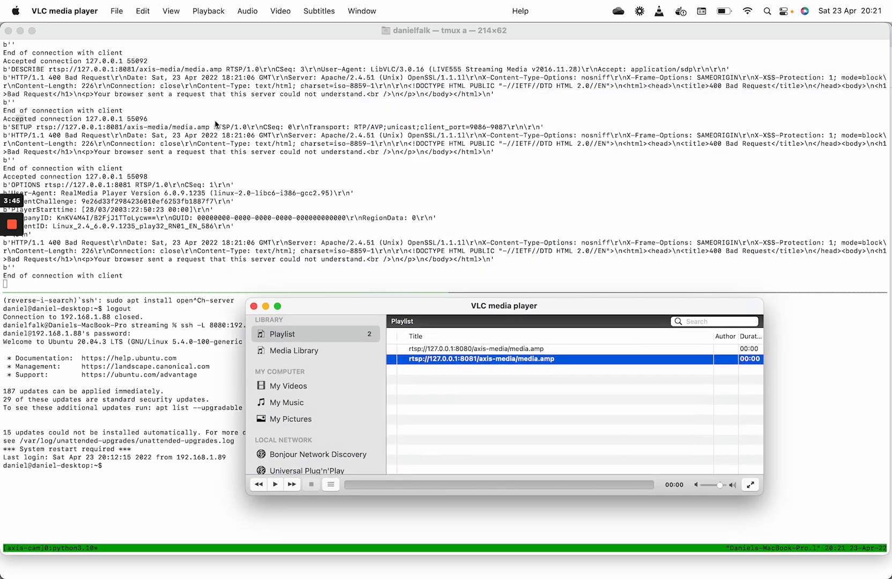
{"action": "mouse_move", "coordinate": [366, 256]}
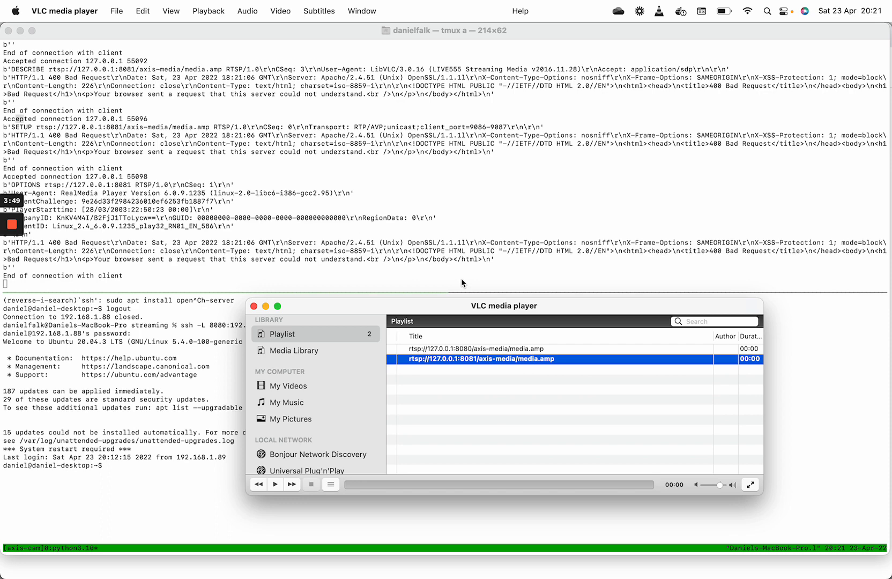
{"action": "mouse_move", "coordinate": [466, 236]}
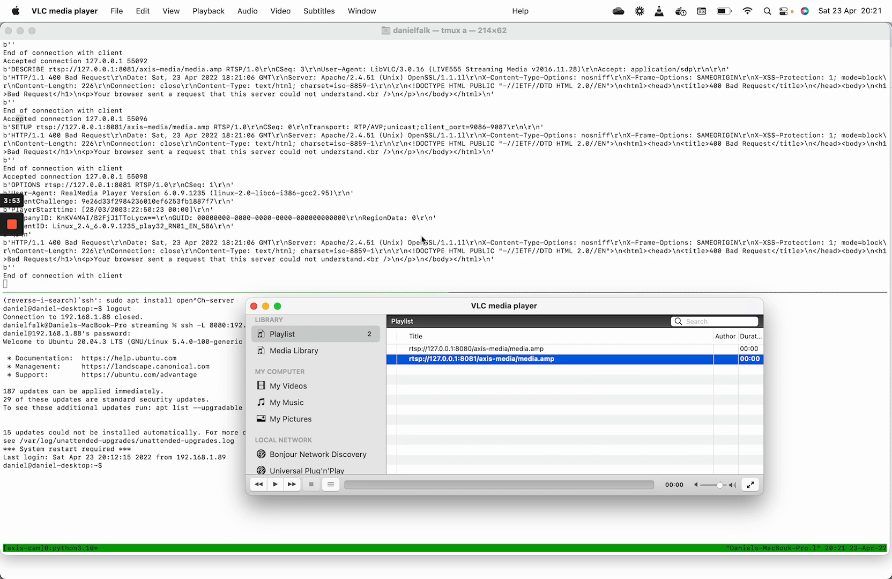
{"action": "mouse_move", "coordinate": [453, 256]}
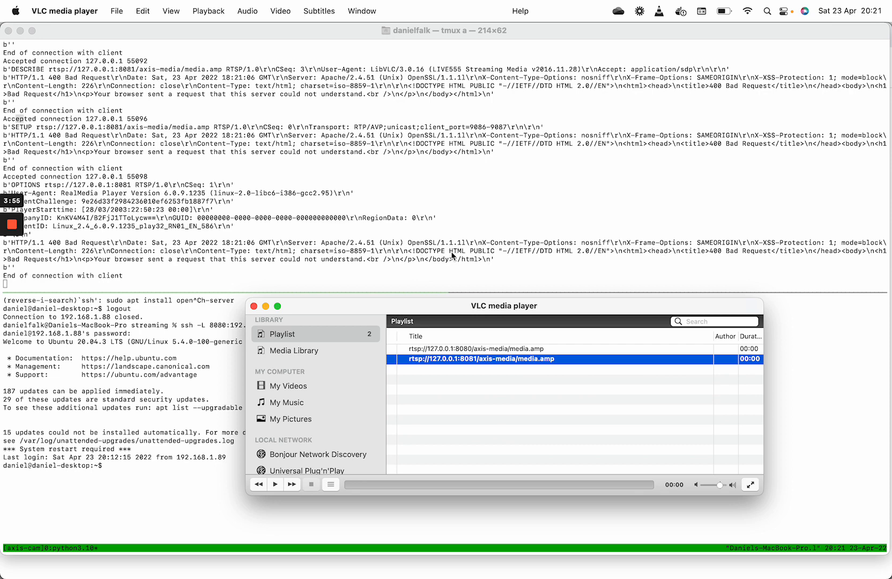
{"action": "mouse_move", "coordinate": [420, 164]}
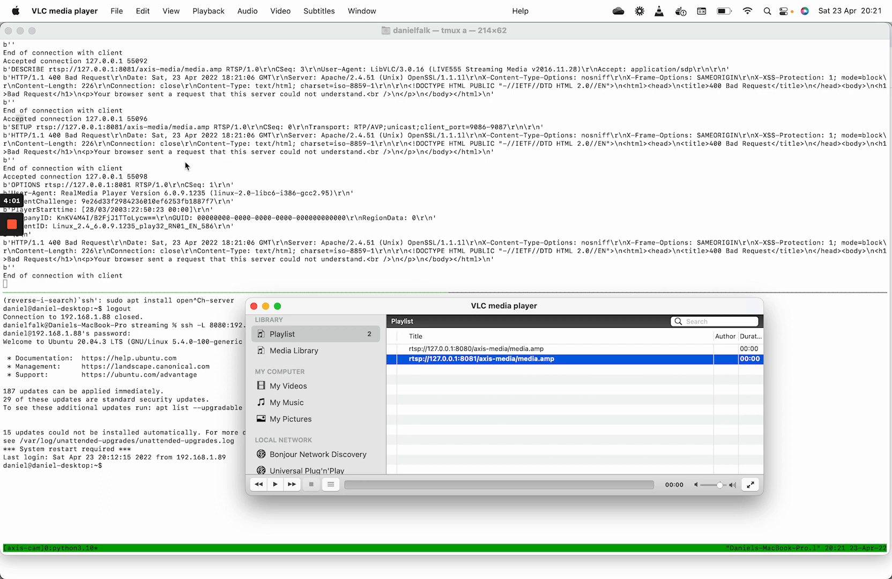
{"action": "mouse_move", "coordinate": [220, 228]}
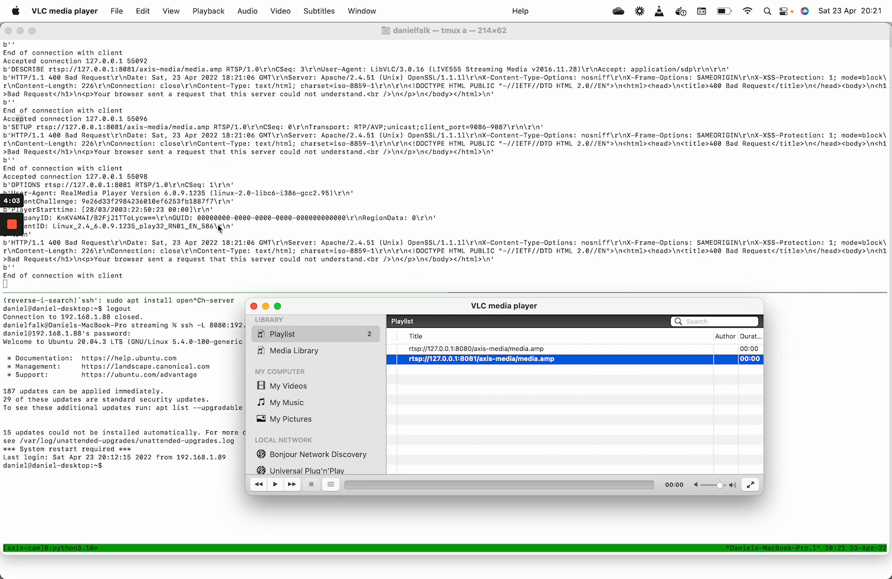
{"action": "mouse_move", "coordinate": [367, 307]}
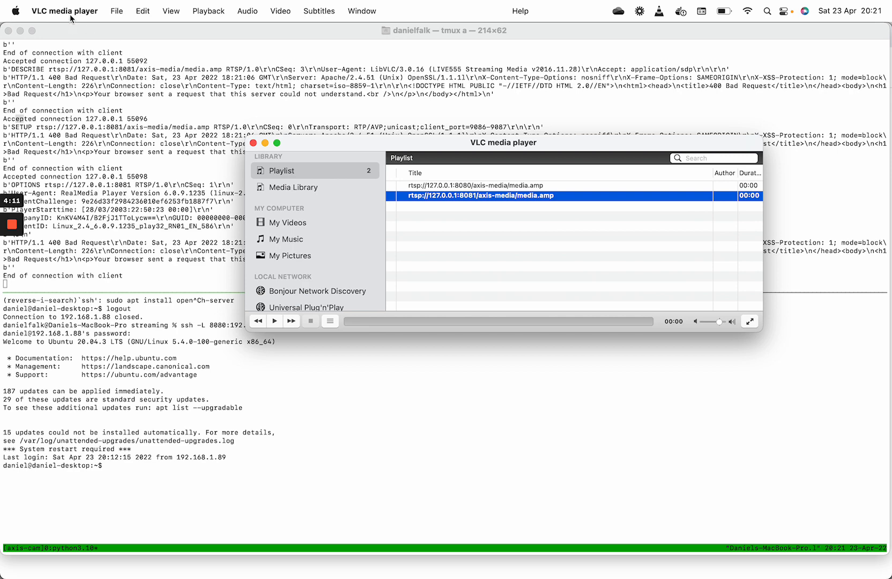
- Open VLC's Preferences from the application menu
{"action": "left_click", "coordinate": [64, 11]}
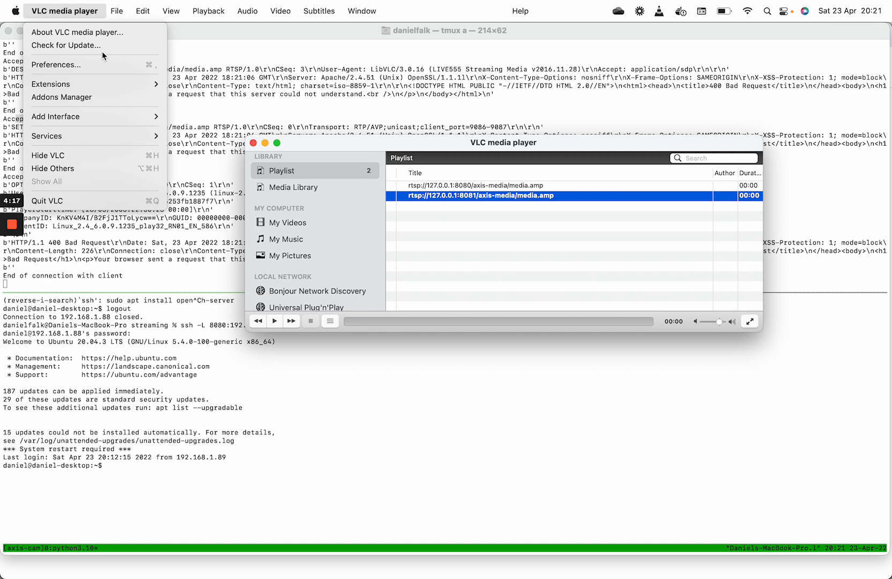
{"action": "mouse_move", "coordinate": [69, 45]}
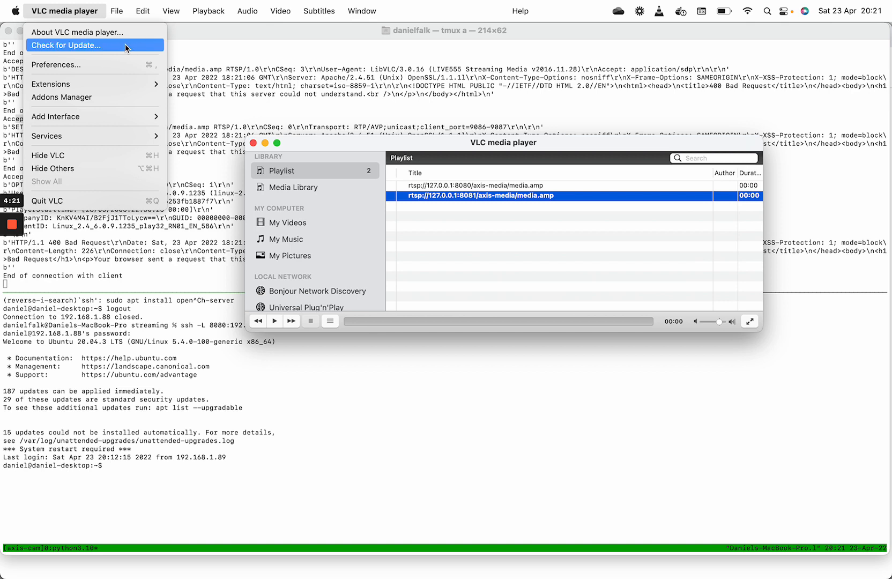
{"action": "mouse_move", "coordinate": [119, 50]}
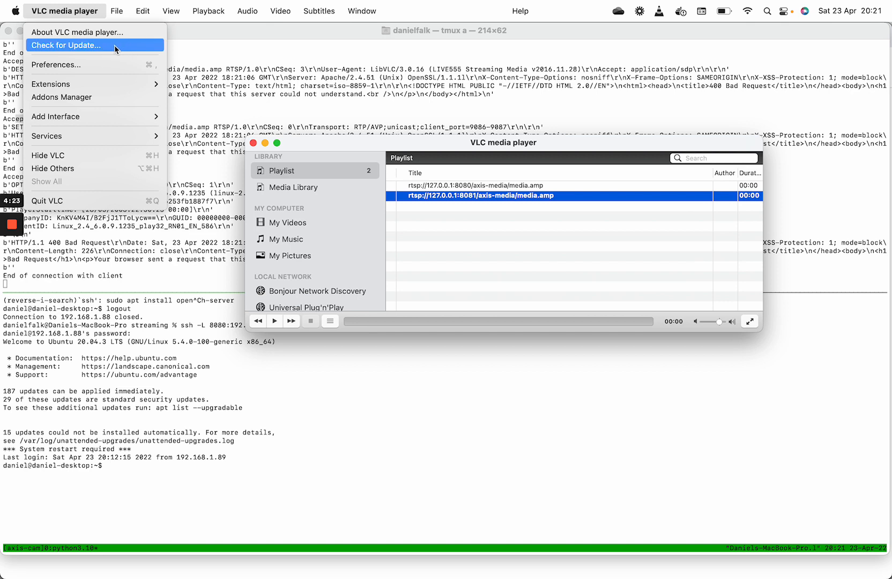
{"action": "left_click", "coordinate": [55, 64]}
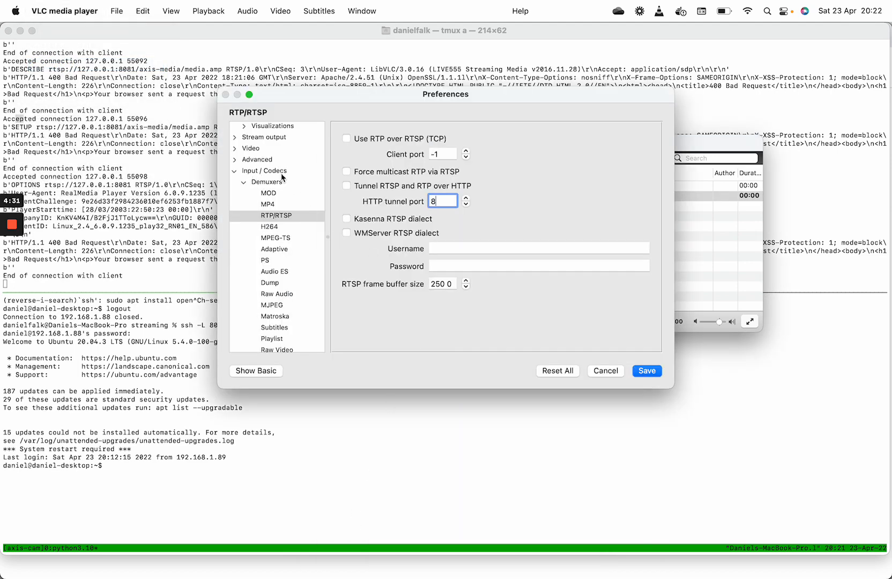
- In RTP/RTSP demuxer settings, tick Tunnel RTSP and RTP over HTTP, set tunnel port 8081, and save
{"action": "left_click", "coordinate": [277, 215]}
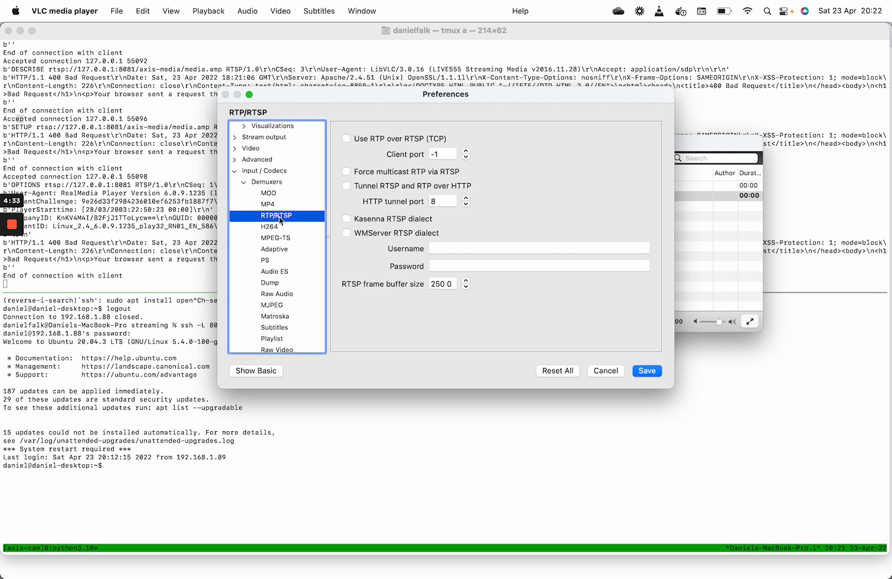
{"action": "mouse_move", "coordinate": [293, 221]}
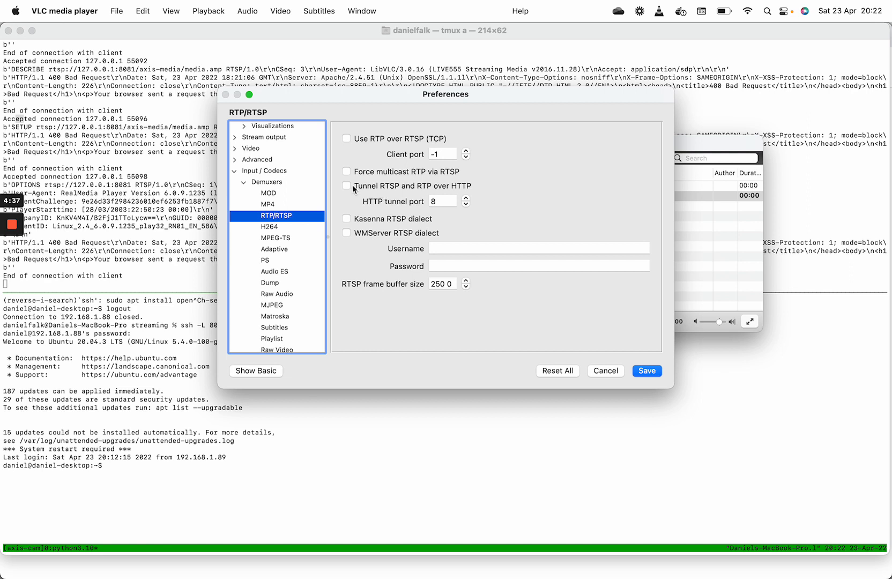
{"action": "left_click", "coordinate": [347, 186]}
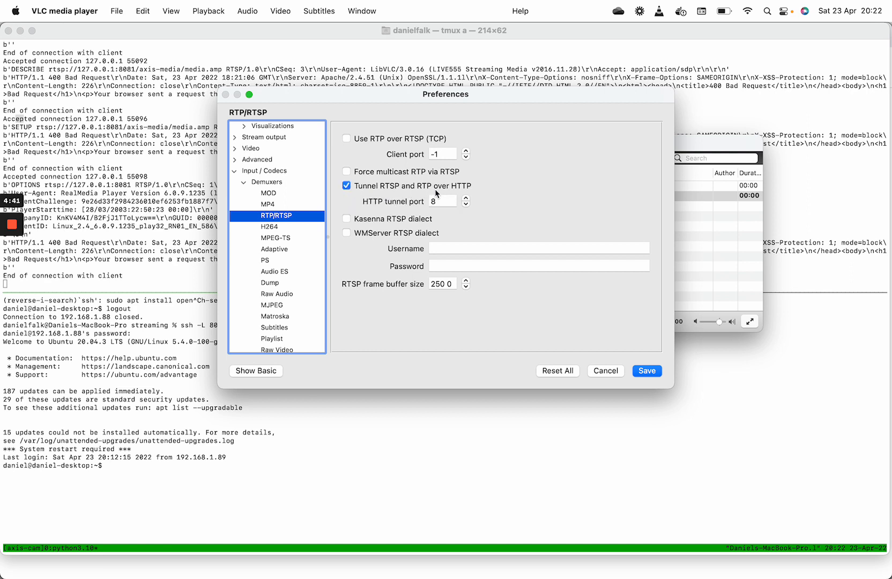
{"action": "left_click", "coordinate": [347, 186]}
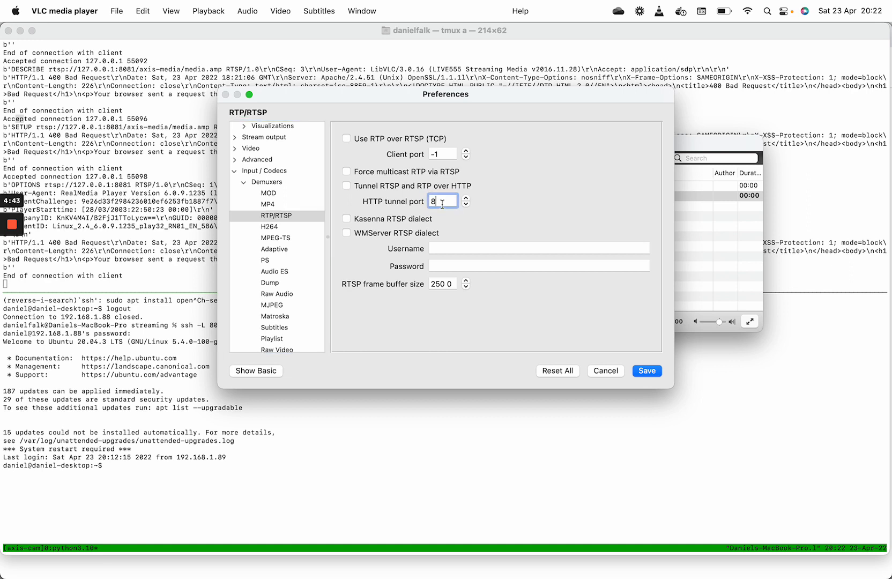
{"action": "left_click", "coordinate": [346, 186]}
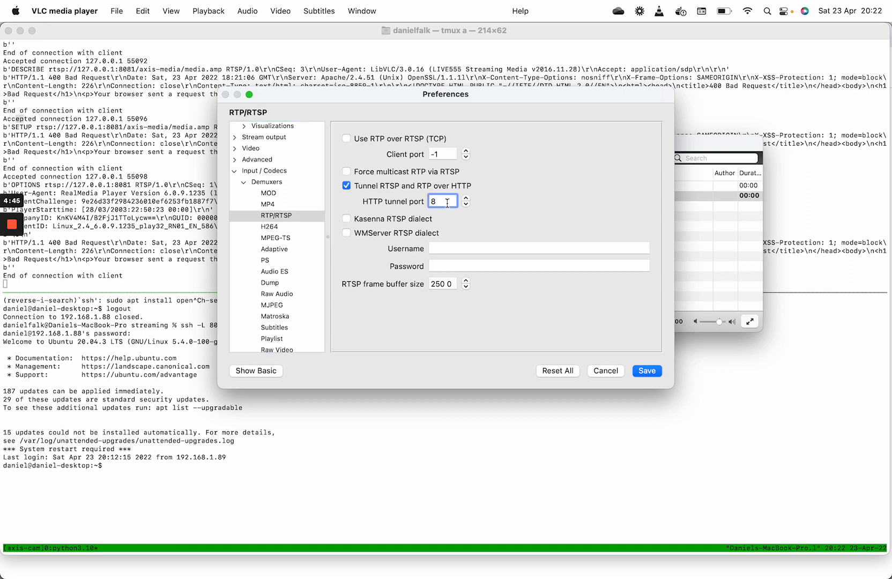
{"action": "type", "text": "0"}
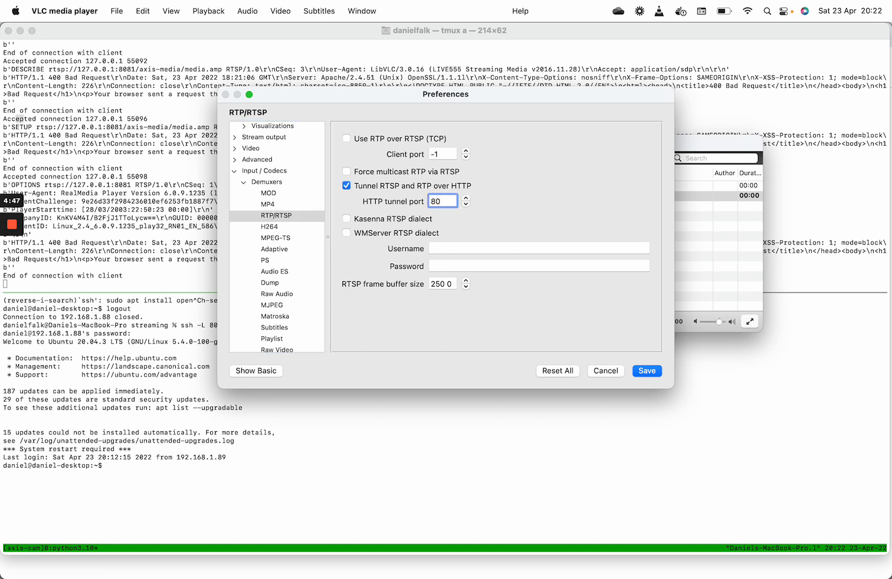
{"action": "type", "text": "8081"}
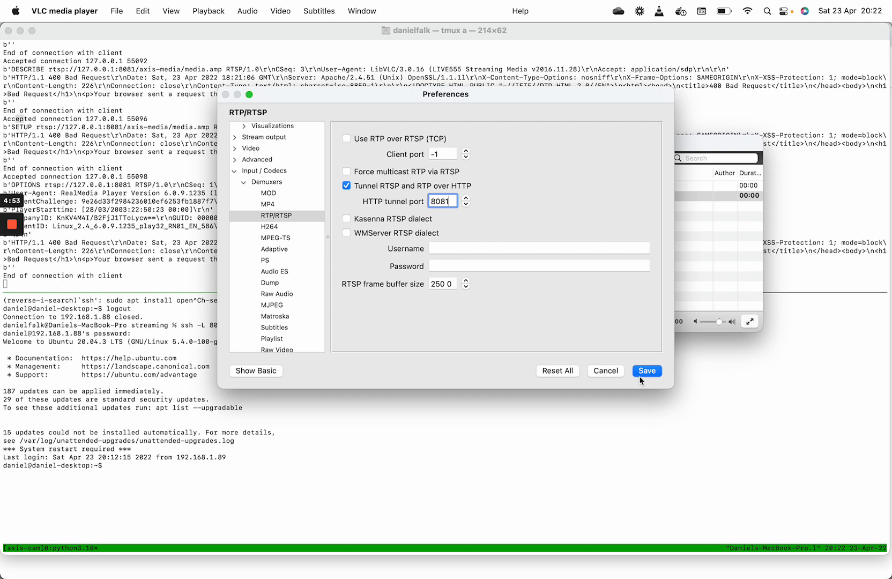
{"action": "left_click", "coordinate": [647, 371]}
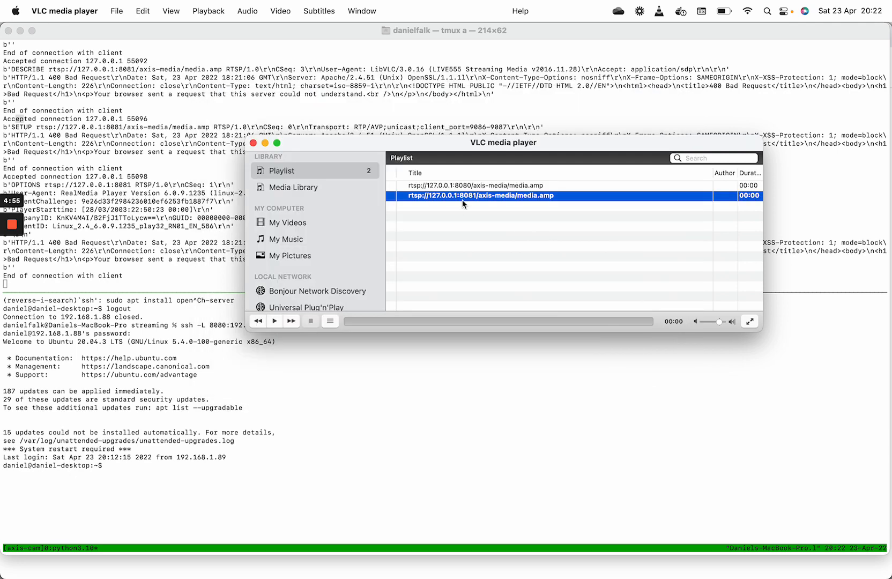
{"action": "mouse_move", "coordinate": [469, 203]}
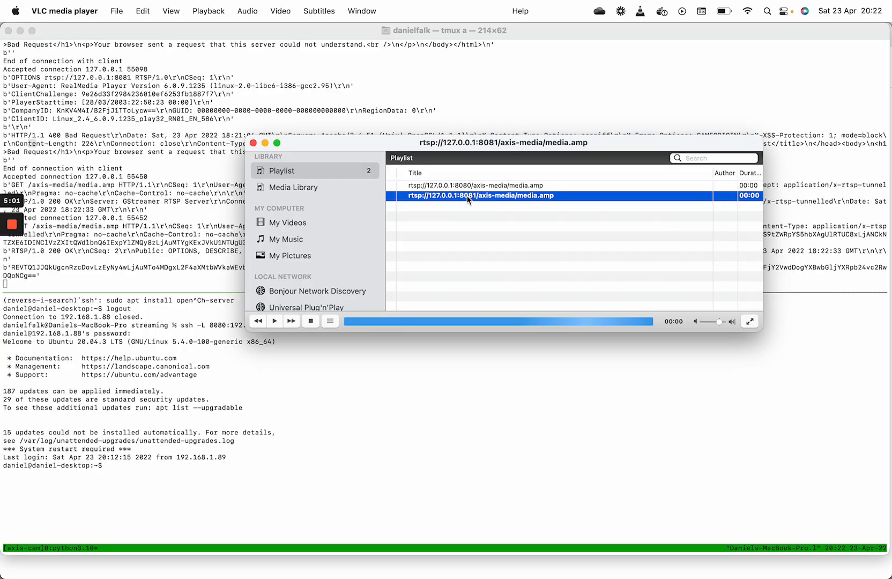
- Play rtsp://127.0.0.1:8081/axis-media/media.amp so the live room camera view appears
{"action": "double_click", "coordinate": [473, 195]}
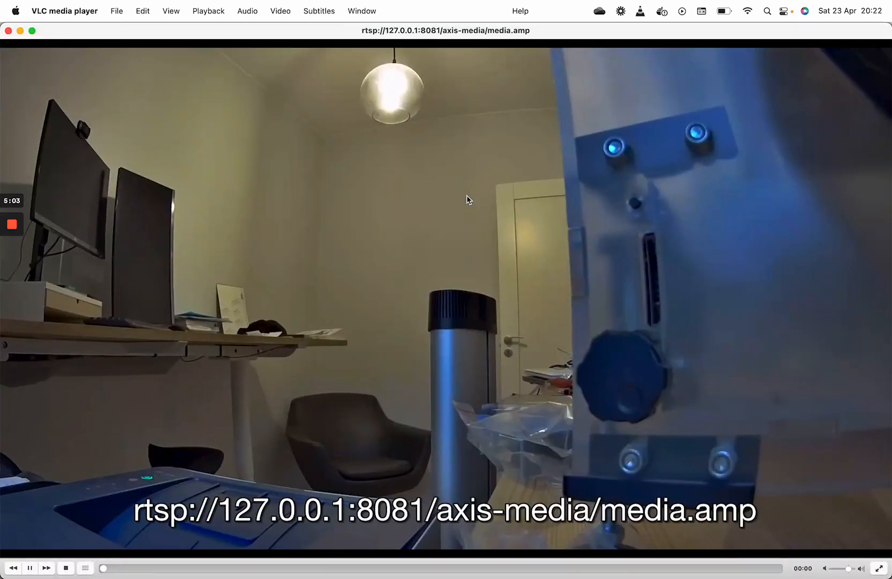